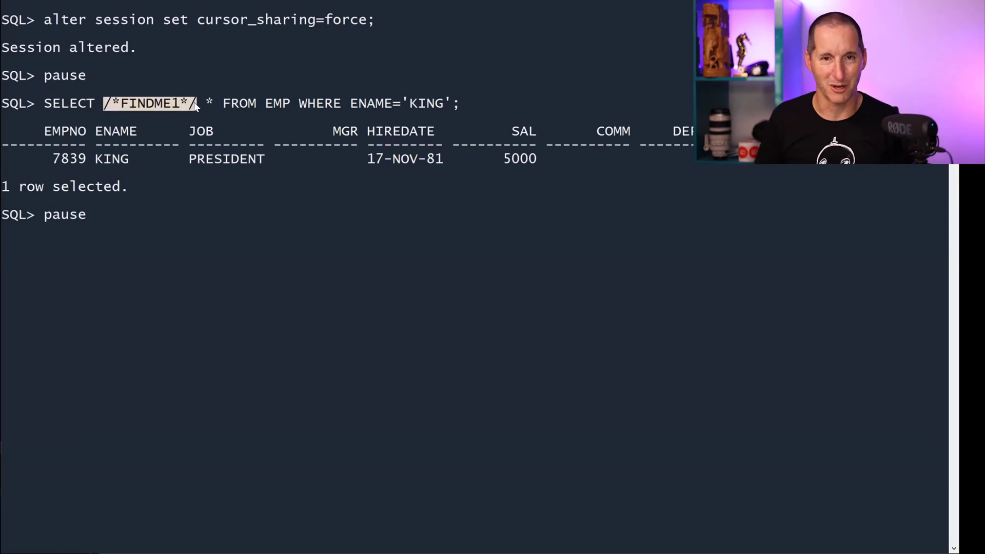
Continue the script at the pause after FINDME1 returns KING's row
{"action": "key", "text": "Return"}
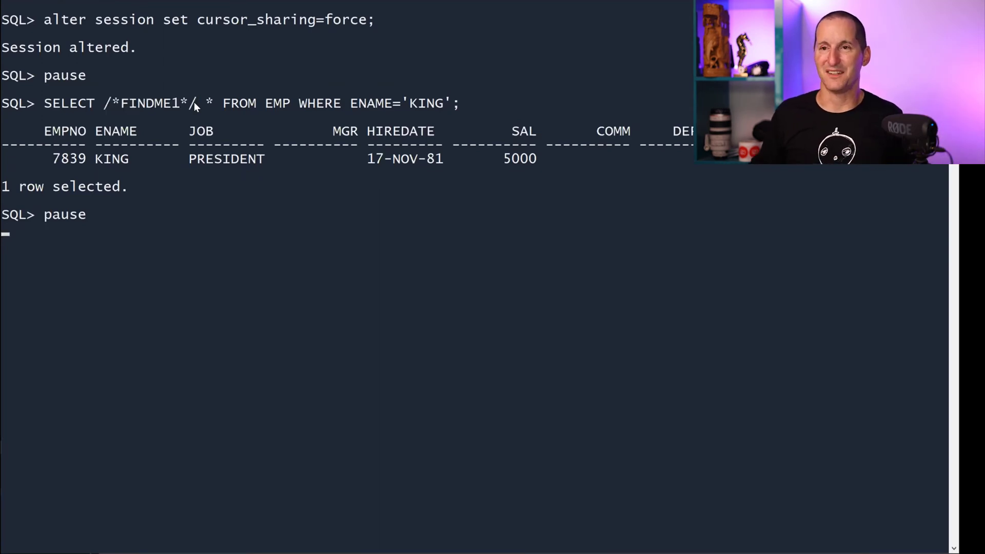
{"action": "mouse_move", "coordinate": [391, 111]}
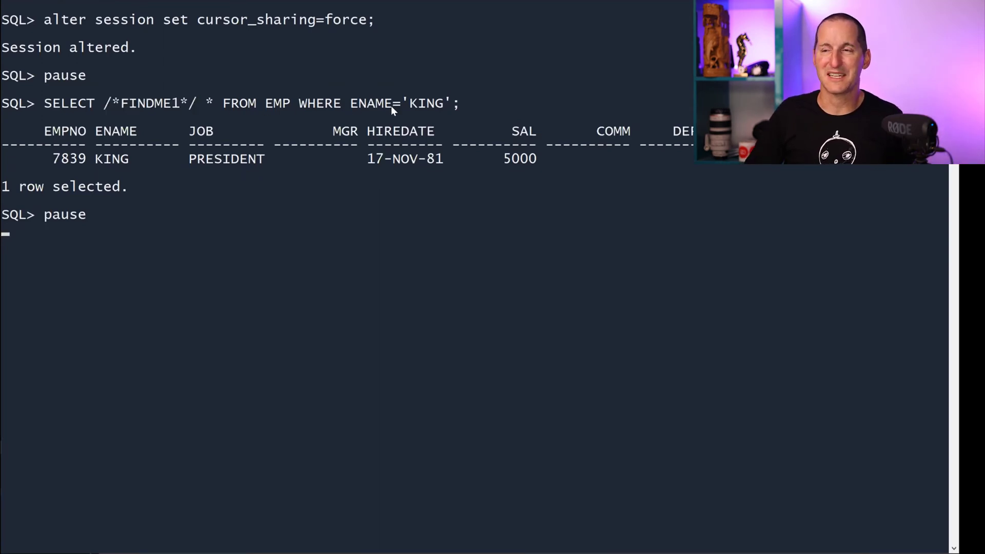
{"action": "mouse_move", "coordinate": [350, 56]}
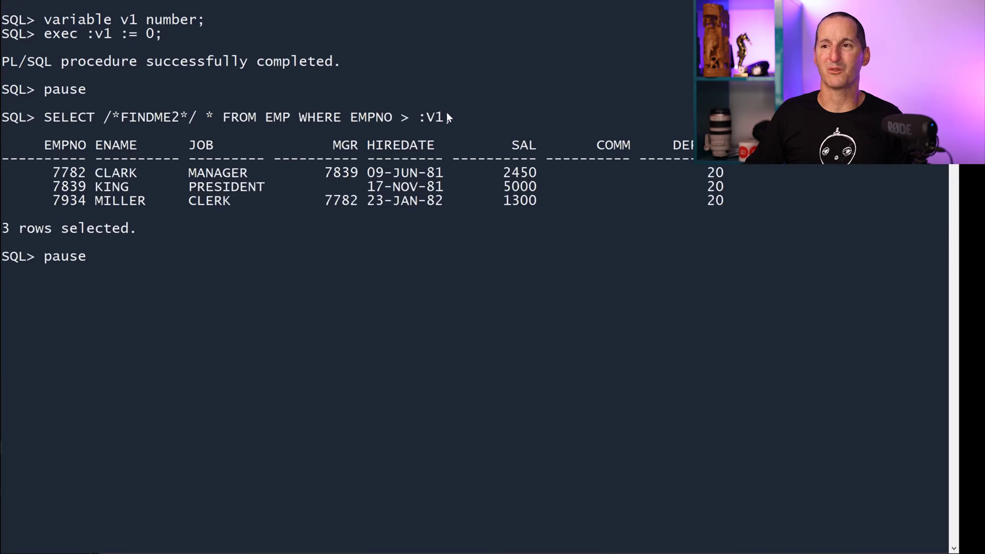
Run FINDME2 and the v$sql lookup showing KING as SYS_B_0 and :V1 kept
{"action": "double_click", "coordinate": [434, 118]}
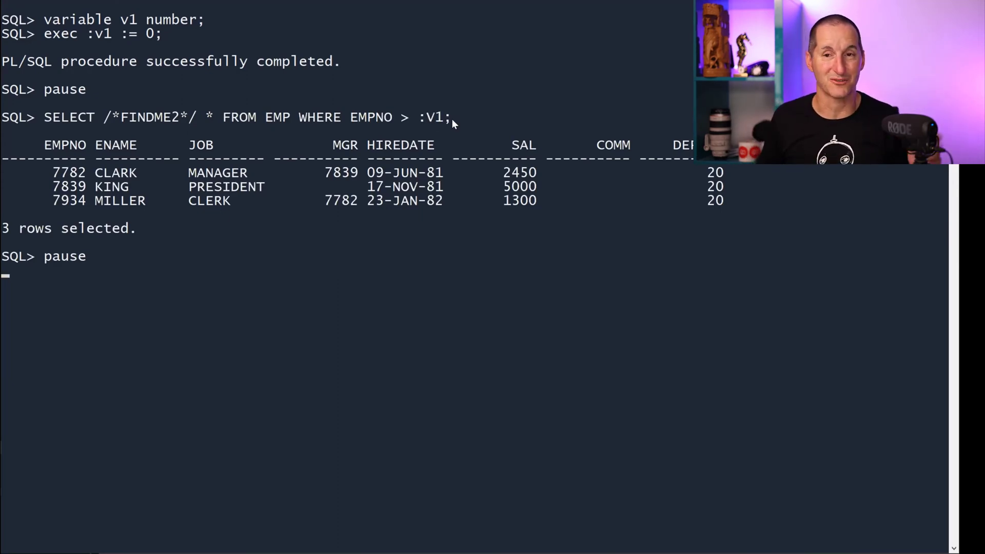
{"action": "key", "text": "Return"}
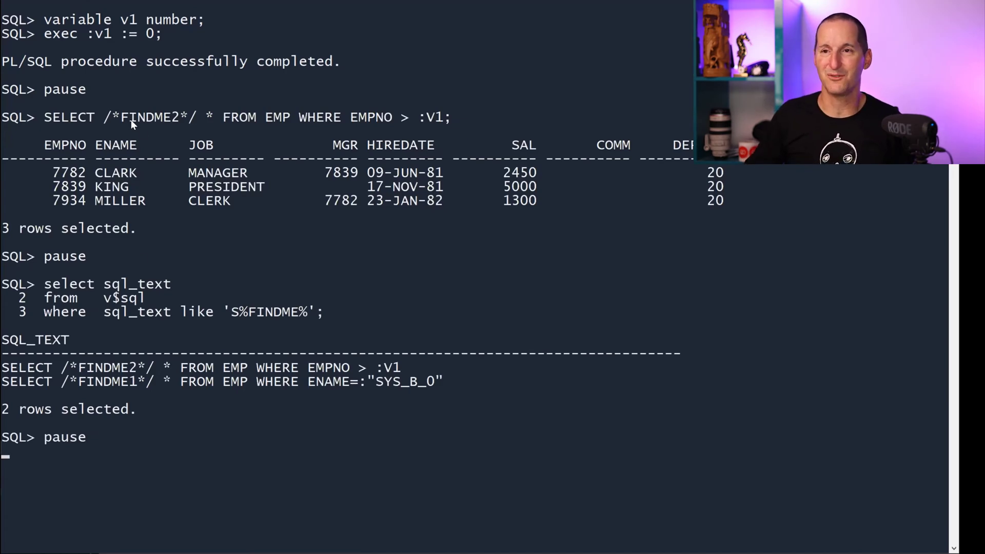
{"action": "double_click", "coordinate": [149, 117]}
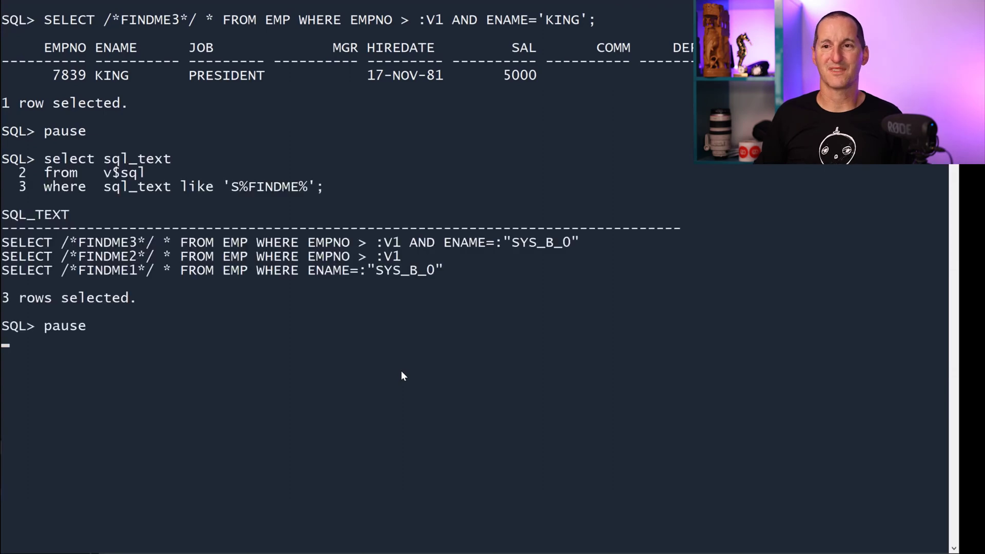
{"action": "mouse_move", "coordinate": [151, 22]}
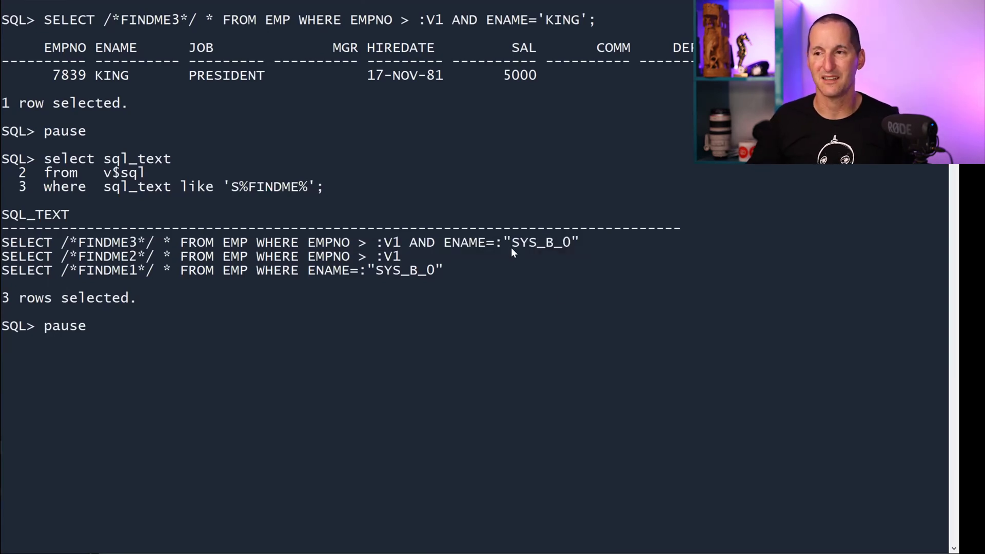
{"action": "mouse_move", "coordinate": [597, 254]}
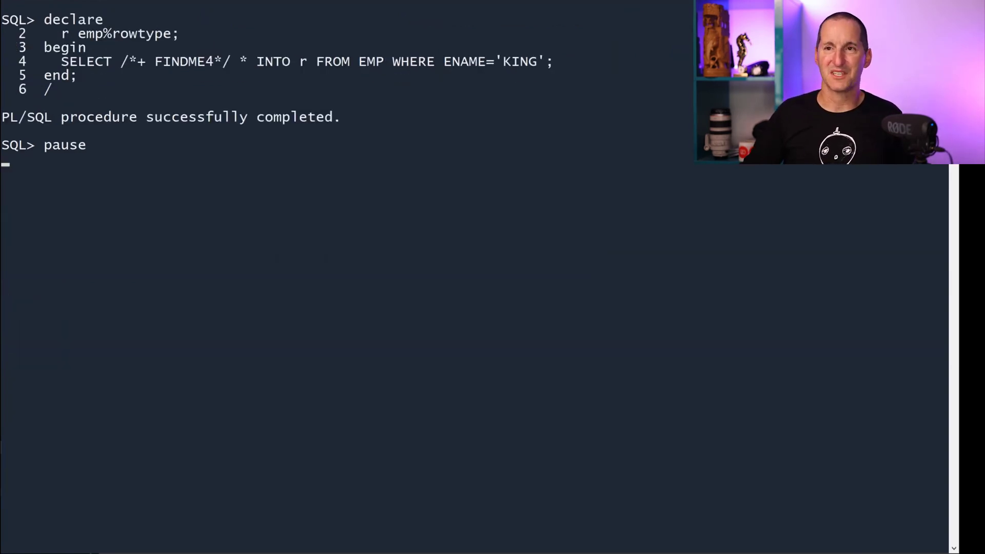
{"action": "mouse_move", "coordinate": [123, 68]}
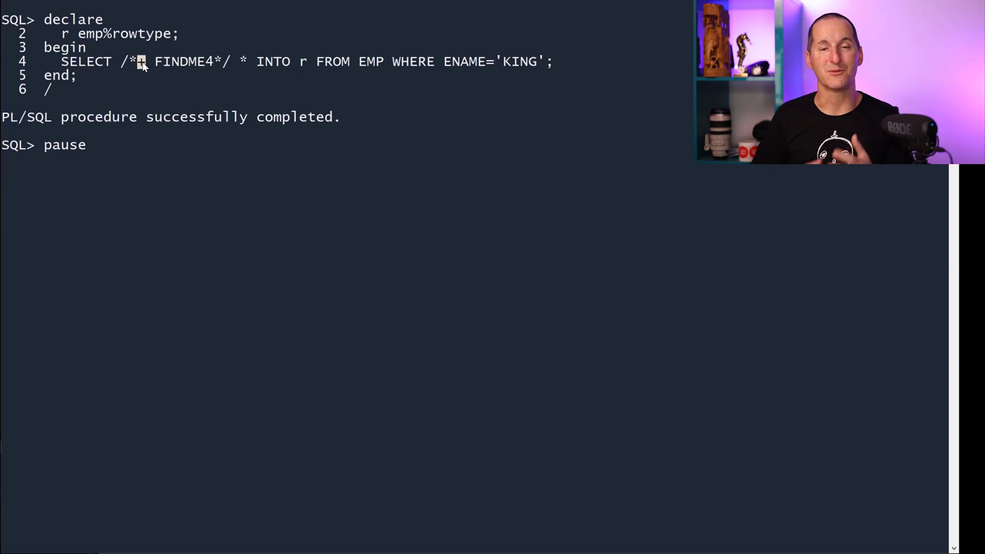
Continue past the FINDME4 PL/SQL block to its v$sql lookup
{"action": "key", "text": "Return"}
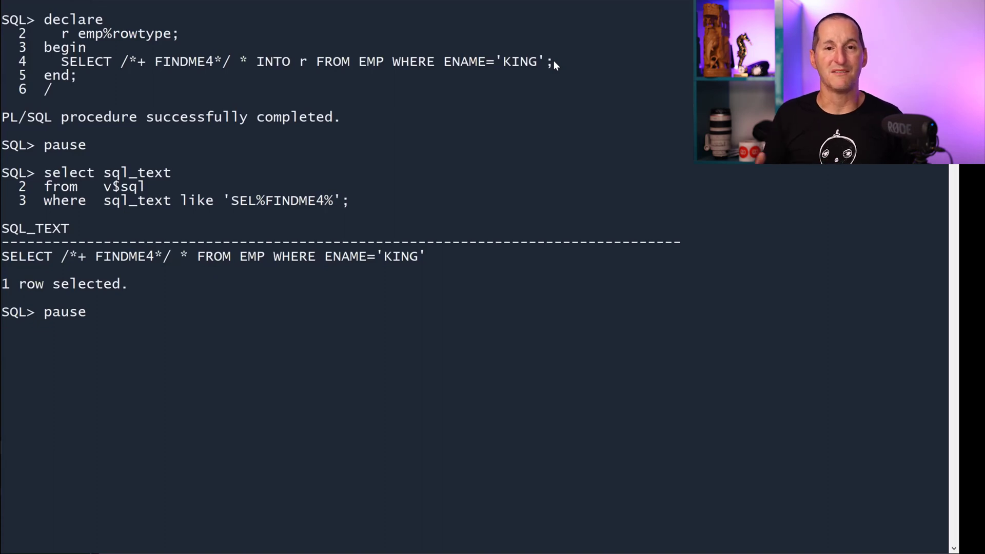
Continue past FINDME4's intact 'KING' literal to run the FINDME5 execute immediate block
{"action": "key", "text": "Return"}
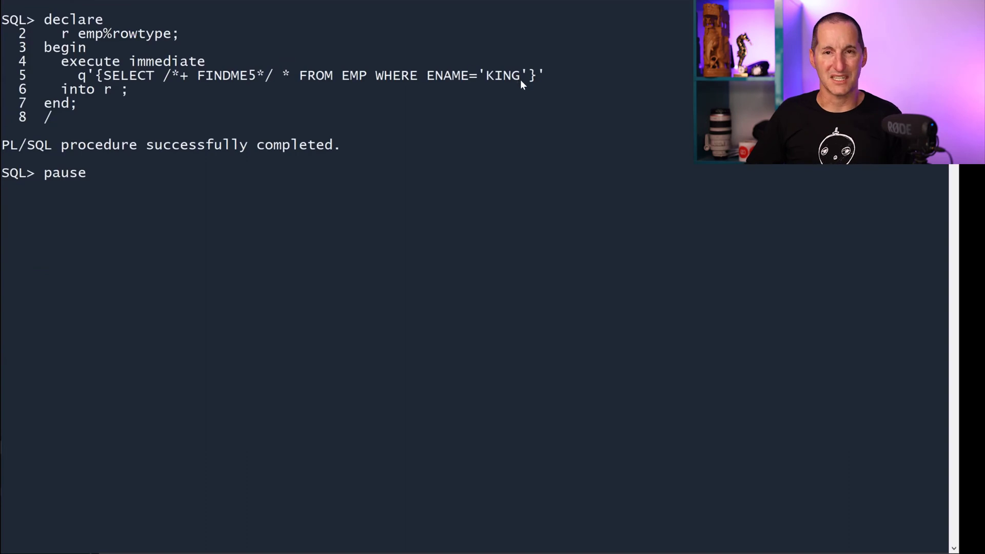
{"action": "mouse_move", "coordinate": [115, 79]}
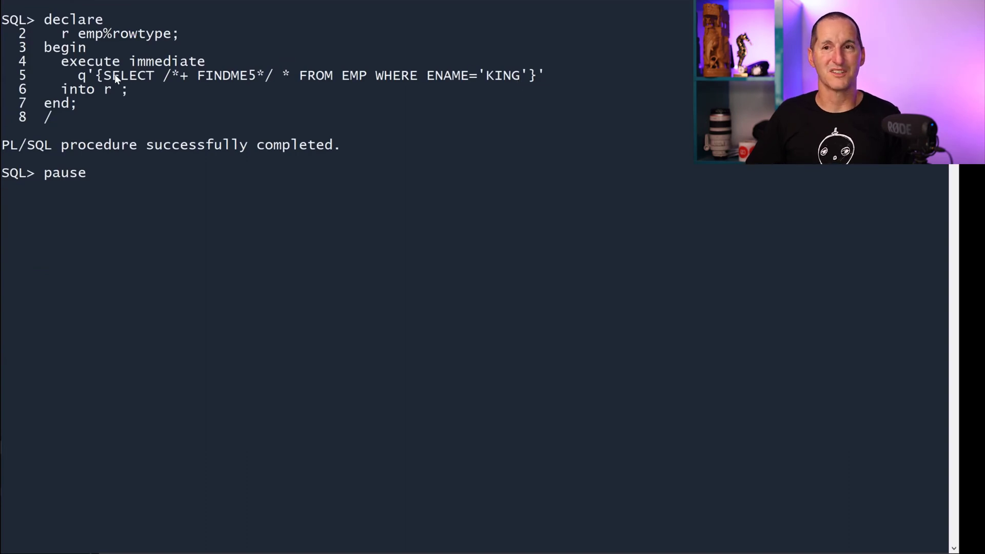
{"action": "mouse_move", "coordinate": [589, 89]}
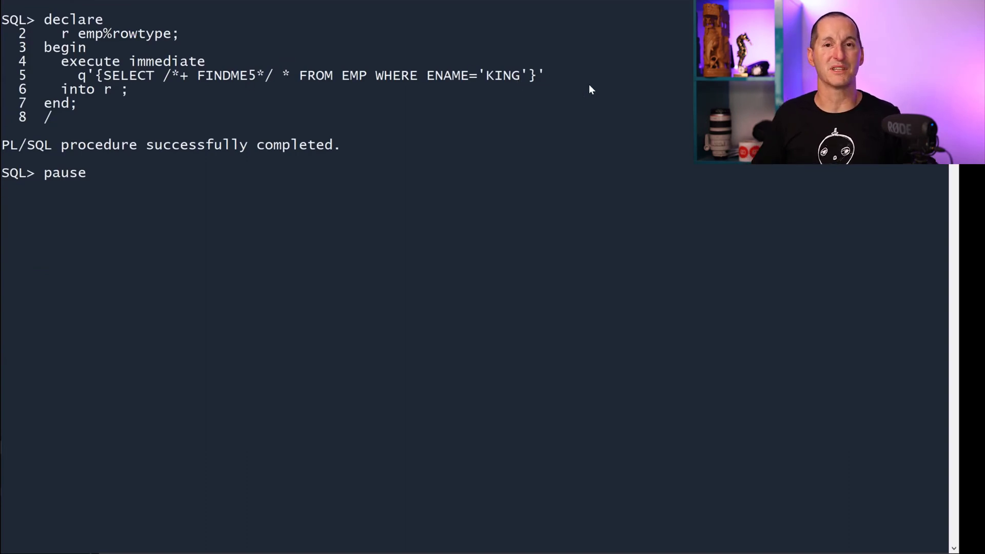
Resume after FINDME5 and show its v$sql entry with KING replaced by SYS_B_0
{"action": "key", "text": "Return"}
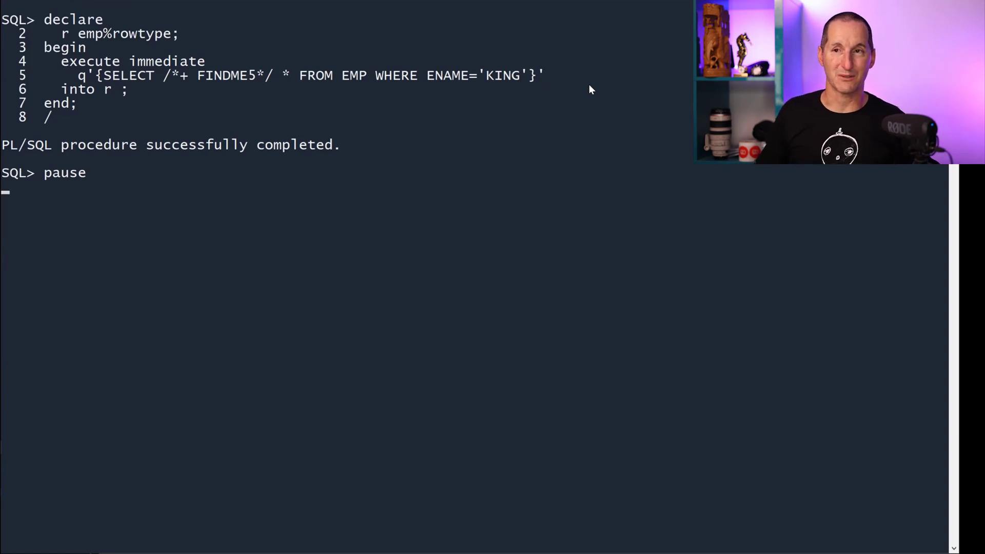
{"action": "key", "text": "Return"}
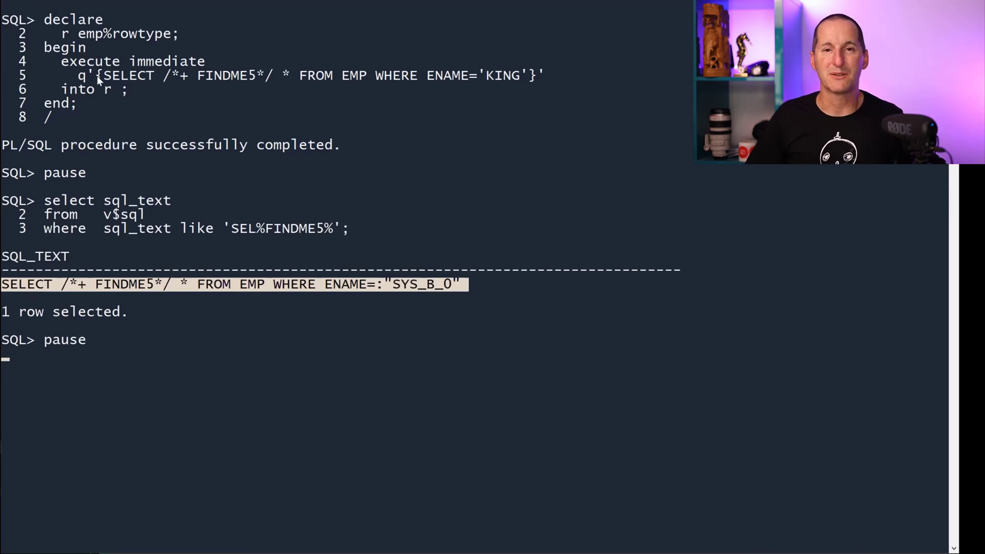
{"action": "mouse_move", "coordinate": [395, 90]}
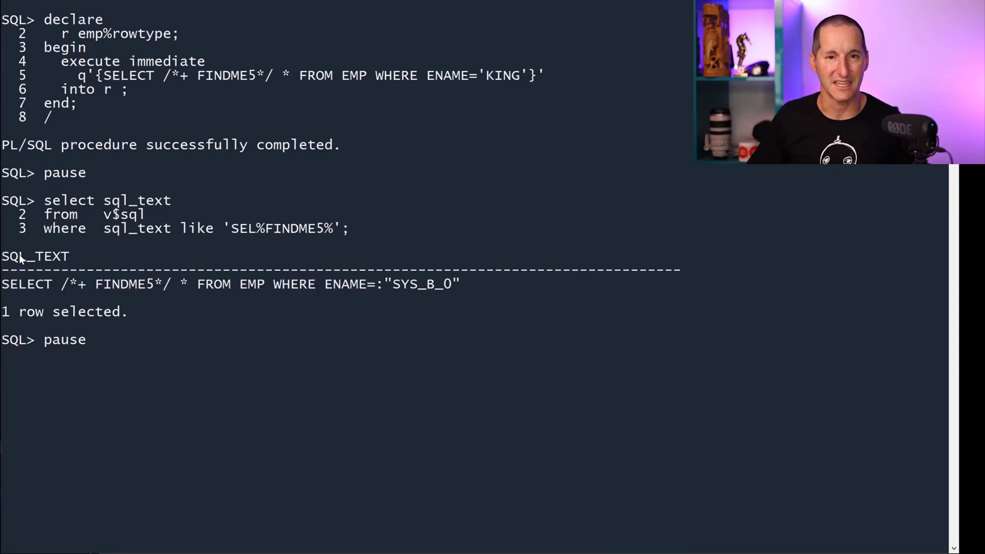
{"action": "mouse_move", "coordinate": [487, 283]}
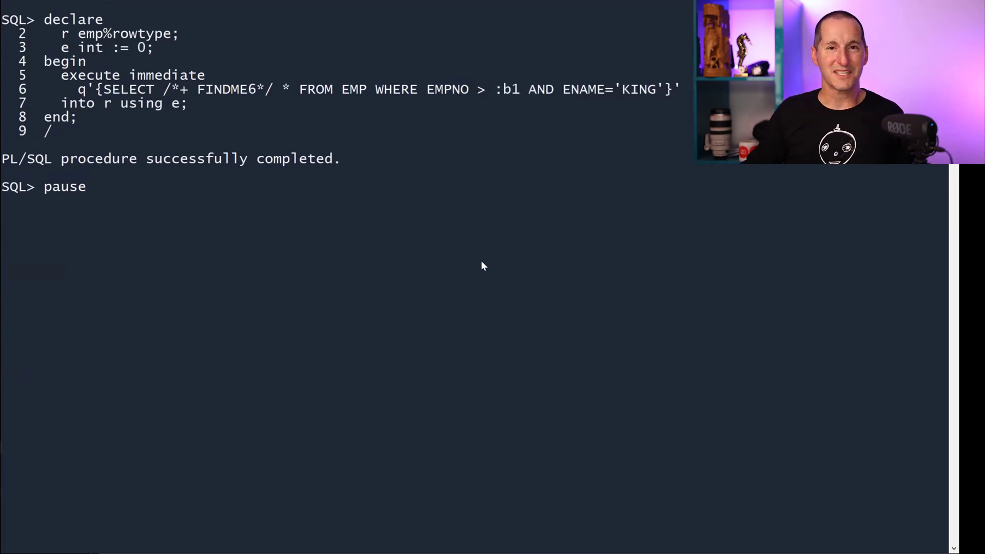
{"action": "mouse_move", "coordinate": [385, 59]}
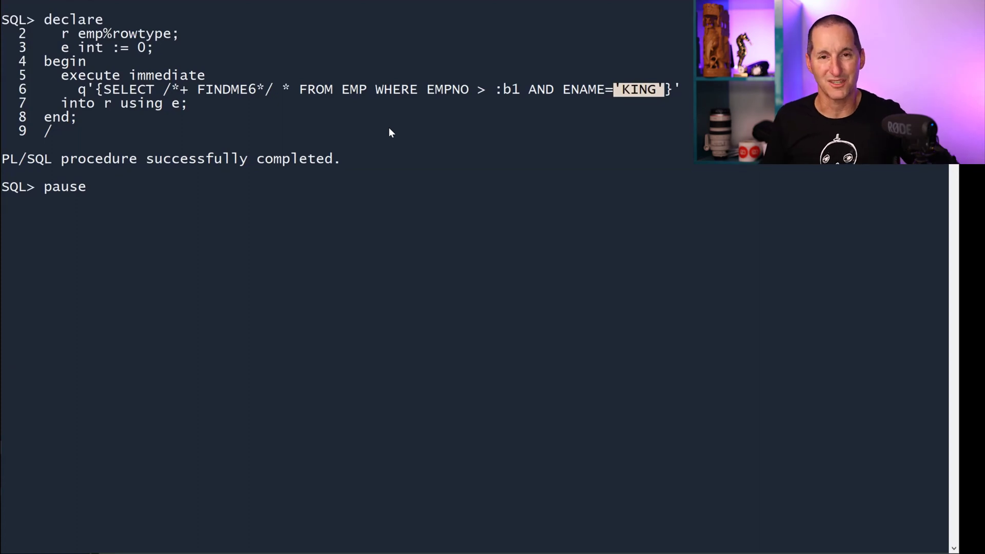
Continue to the FINDME6 v$sql entry showing KING intact beside bind :b1
{"action": "key", "text": "Return"}
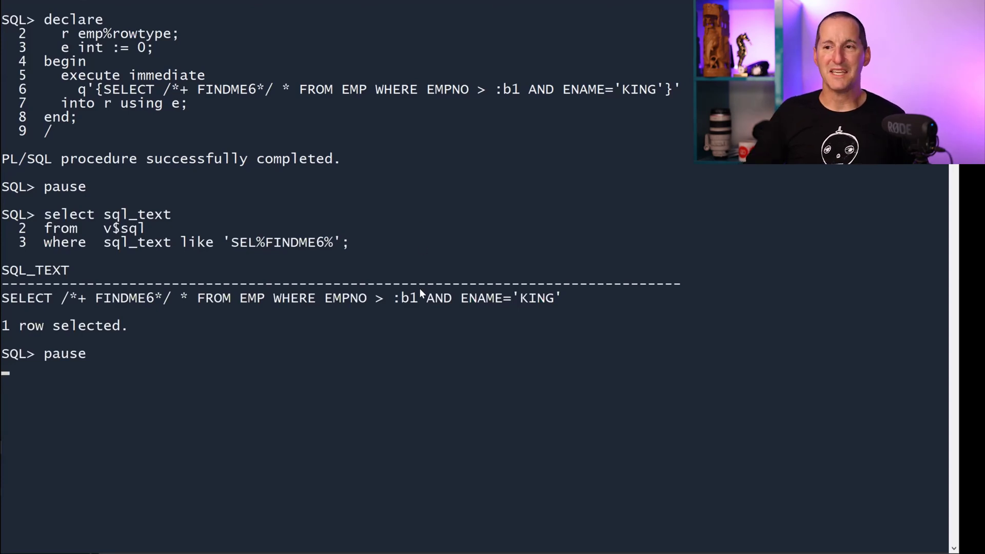
{"action": "double_click", "coordinate": [406, 298]}
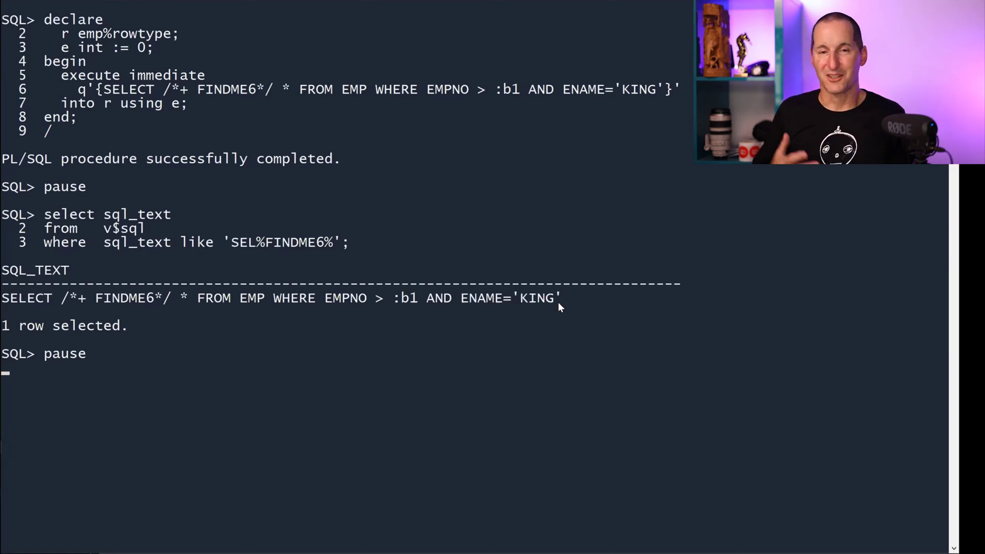
{"action": "mouse_move", "coordinate": [392, 308]}
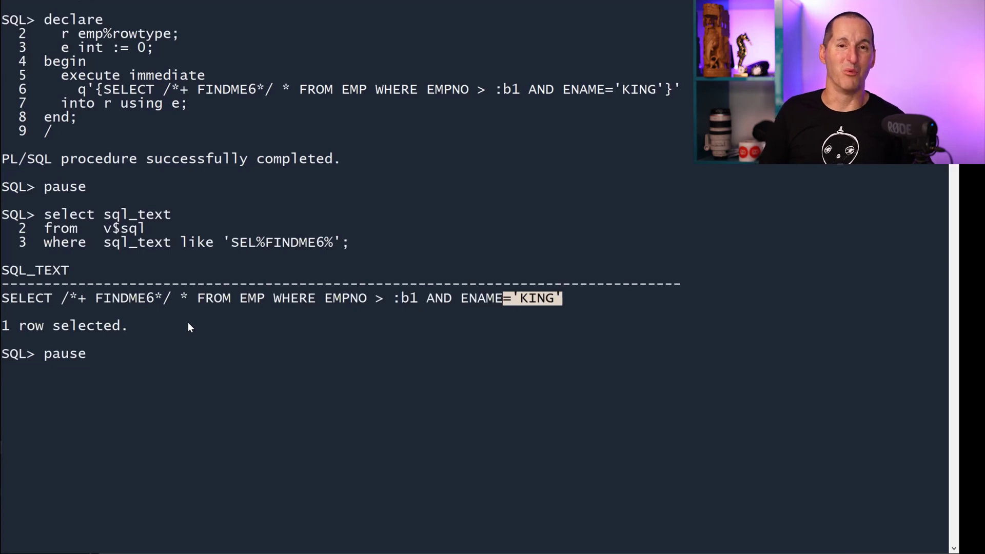
{"action": "key", "text": "Return"}
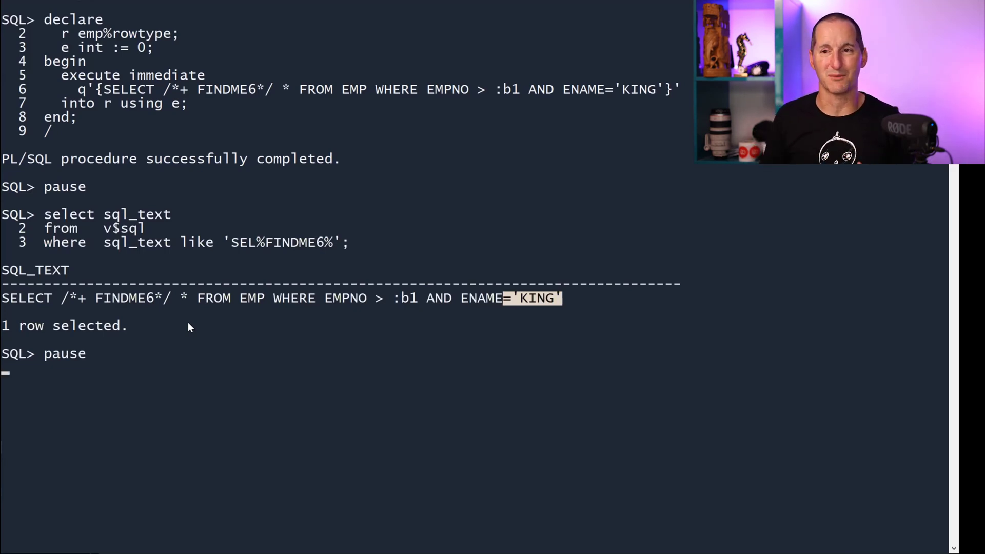
{"action": "double_click", "coordinate": [26, 297]}
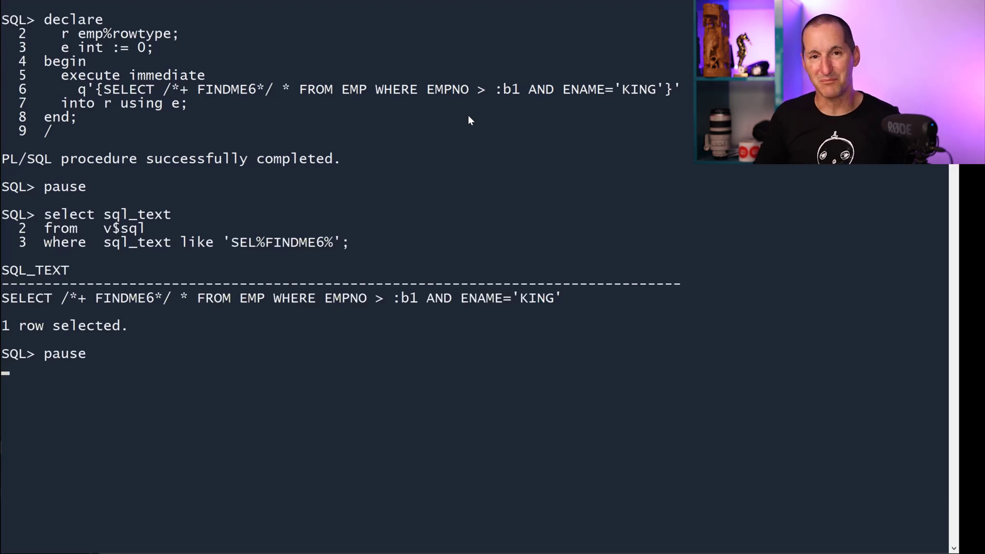
{"action": "mouse_move", "coordinate": [461, 120]}
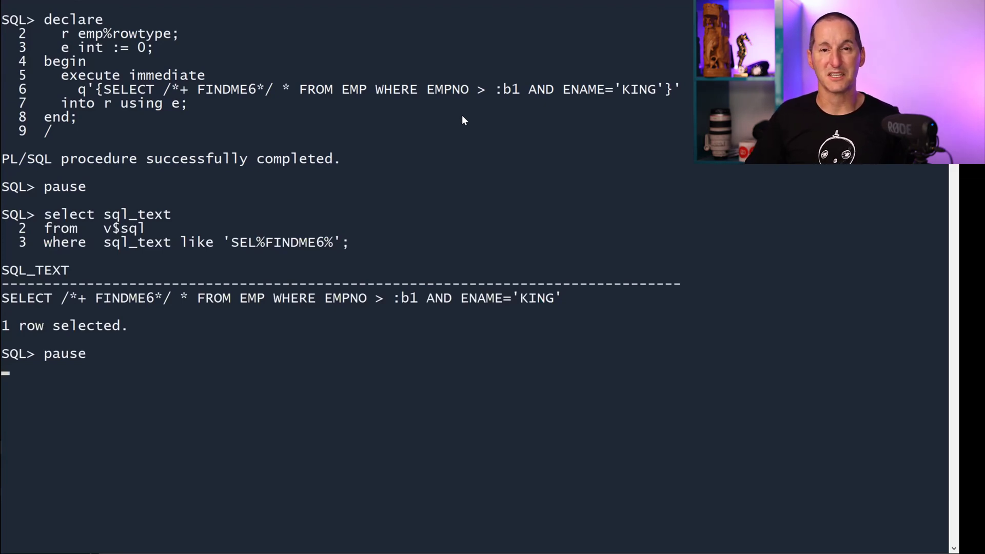
{"action": "mouse_move", "coordinate": [7, 302]}
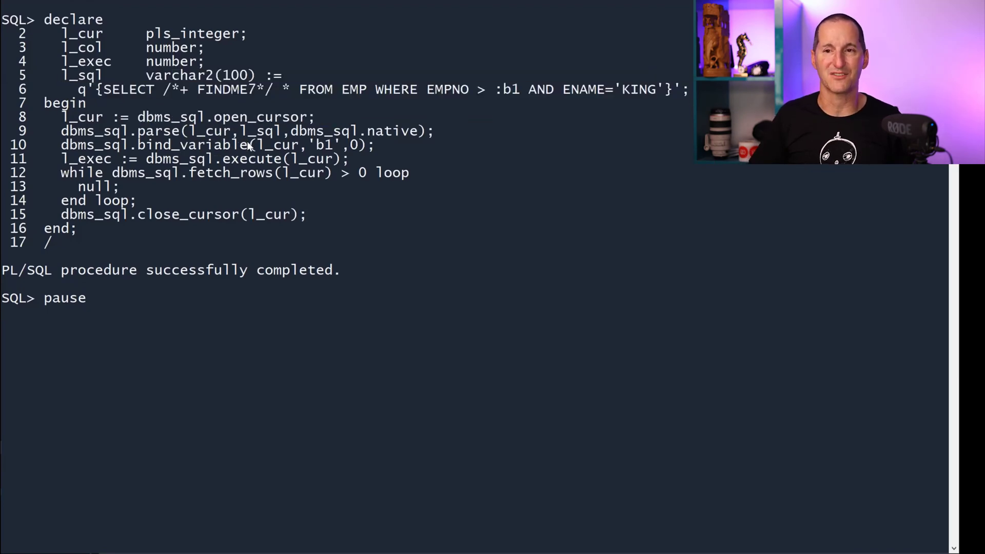
Continue to the FINDME7 v$sql entry showing KING kept beside :b1
{"action": "key", "text": "Return"}
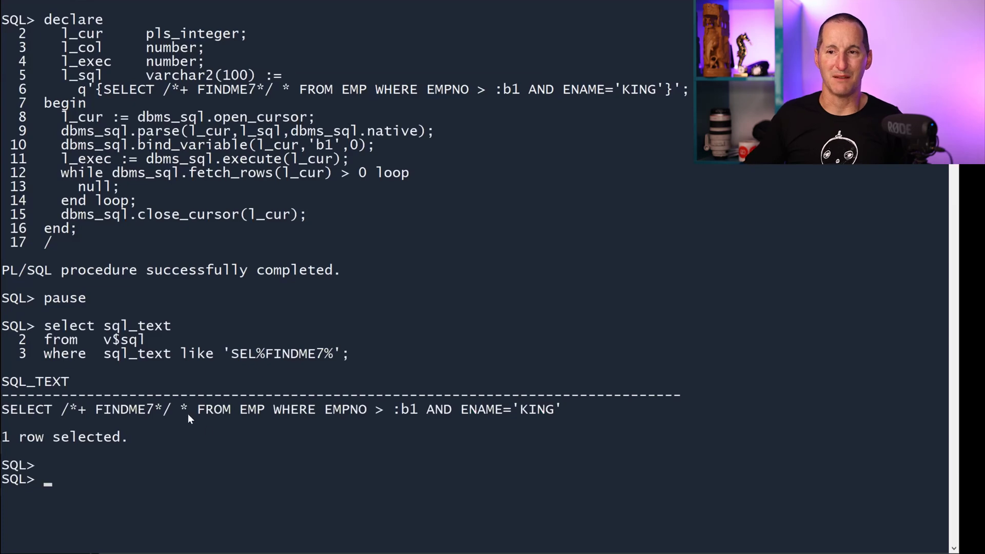